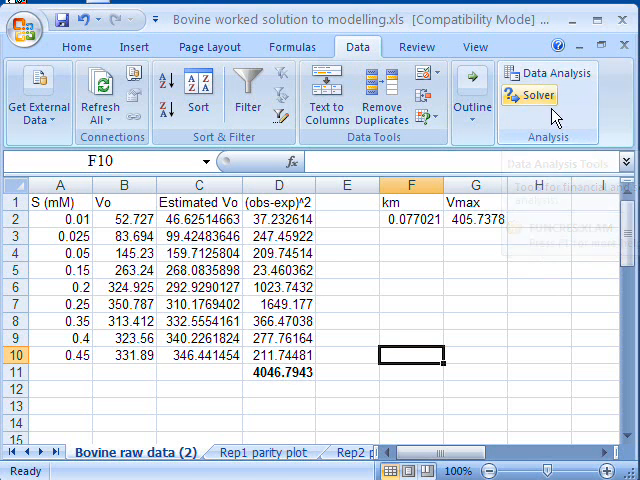
Start the Regression tool from Data Analysis for Estimated Vo (C1:C10) against Vo (B1:B10)
{"action": "left_click", "coordinate": [544, 72]}
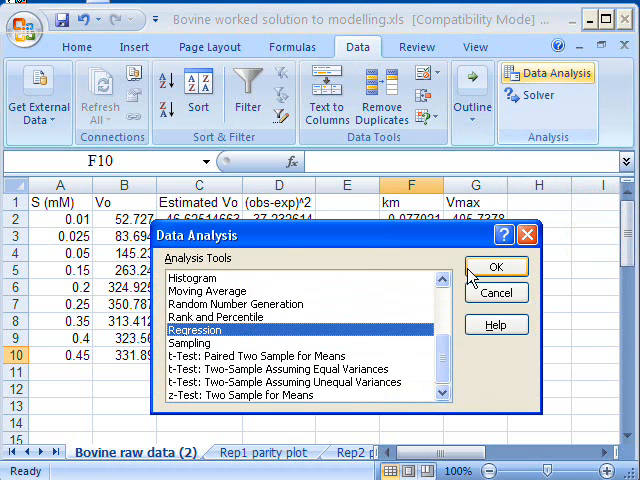
{"action": "left_click", "coordinate": [496, 266]}
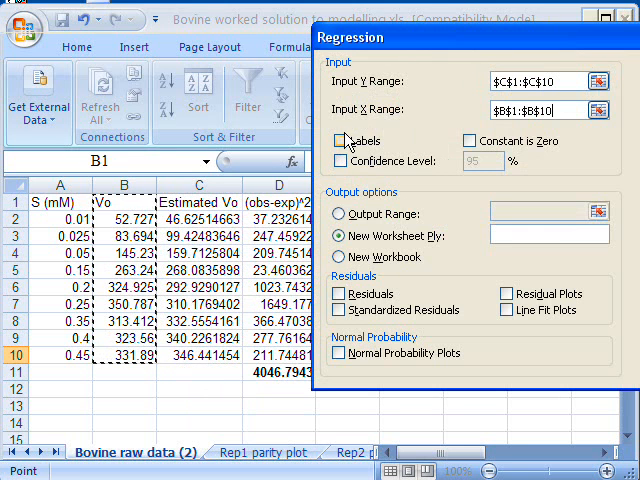
Use the first row as labels and include residual plots, outputting to a new worksheet
{"action": "left_click", "coordinate": [342, 140]}
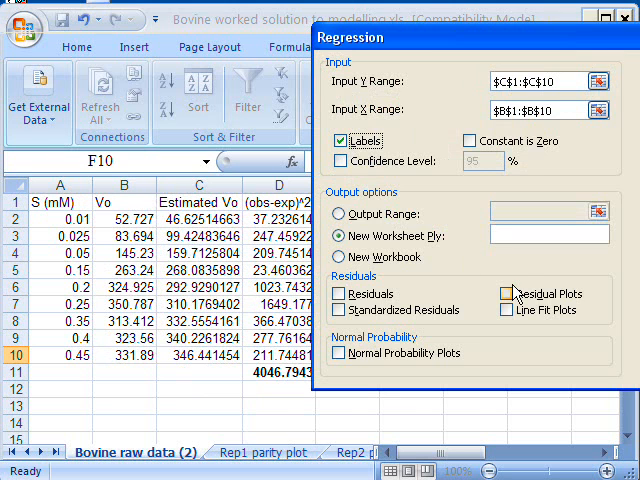
{"action": "left_click", "coordinate": [512, 292]}
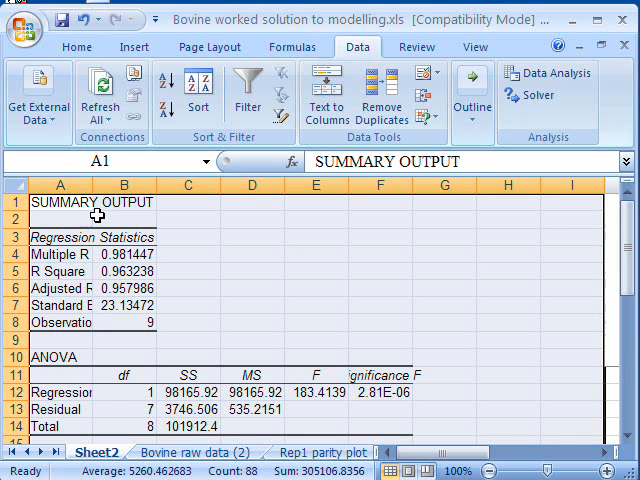
{"action": "mouse_move", "coordinate": [92, 184]}
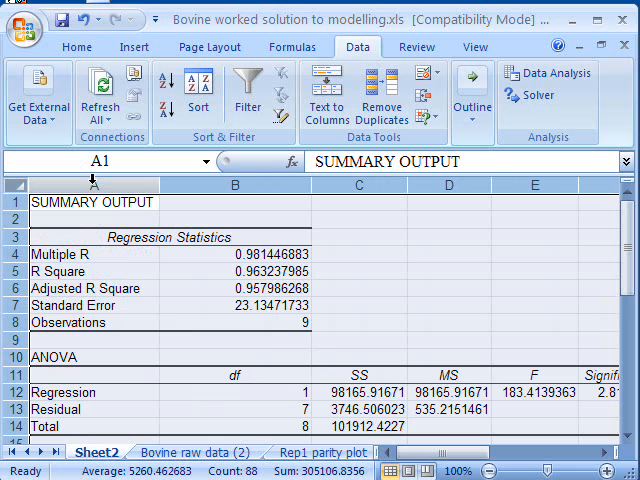
{"action": "mouse_move", "coordinate": [432, 252]}
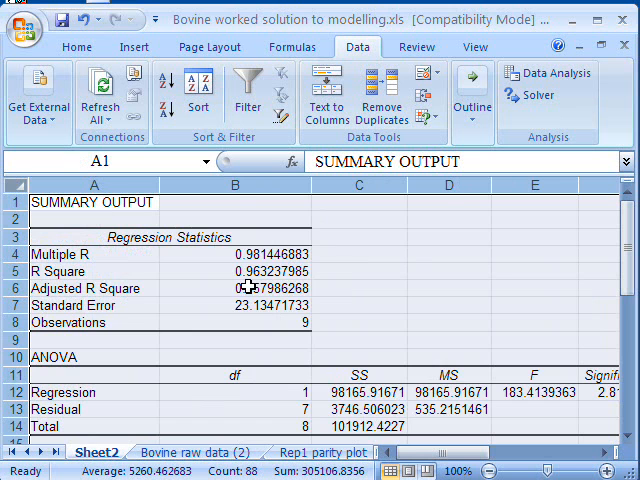
Select the Adjusted R Square value 0.958 and show the Home formatting commands
{"action": "left_click", "coordinate": [234, 288]}
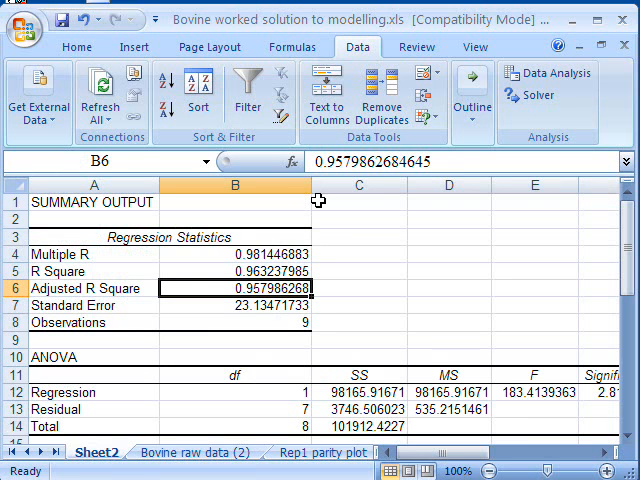
{"action": "left_click", "coordinate": [76, 46]}
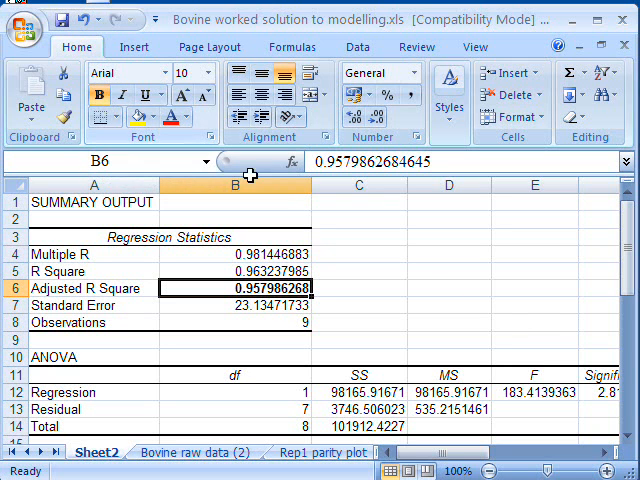
{"action": "mouse_move", "coordinate": [474, 300]}
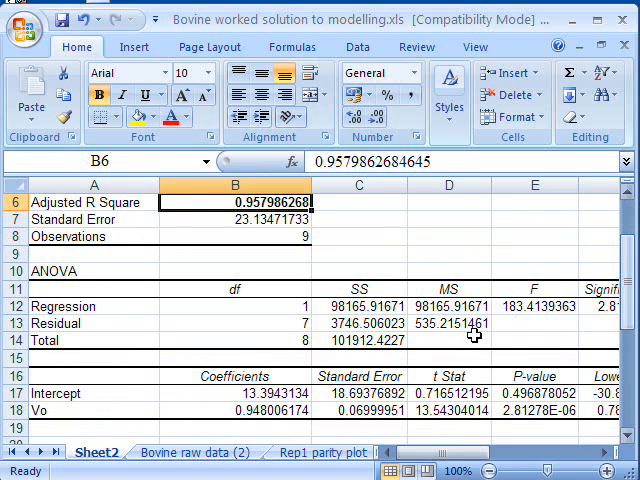
{"action": "mouse_move", "coordinate": [260, 410]}
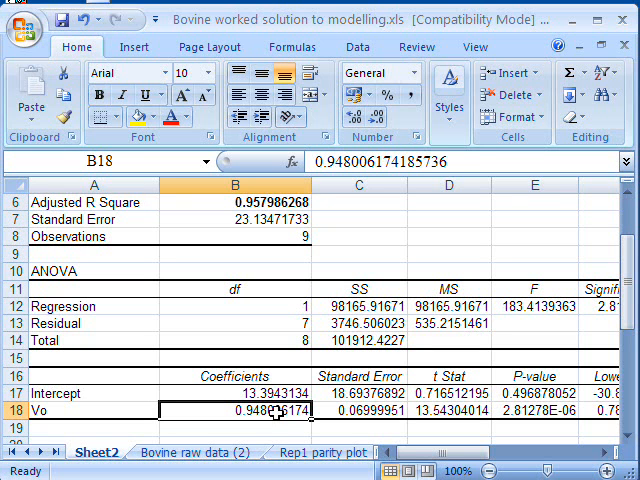
{"action": "left_click", "coordinate": [96, 96]}
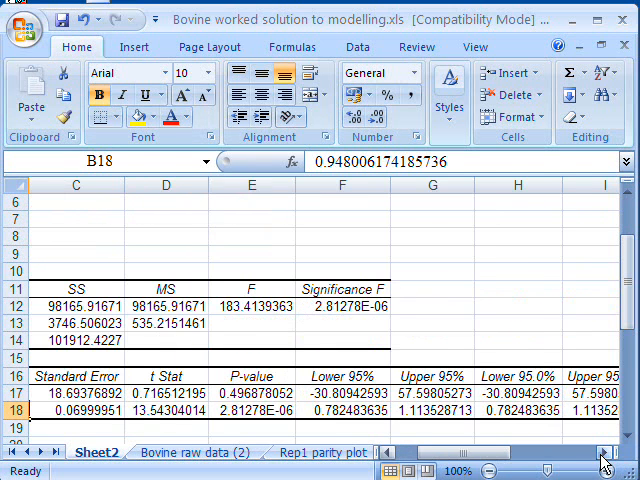
{"action": "scroll", "scroll_direction": "right", "scroll_amount": 3}
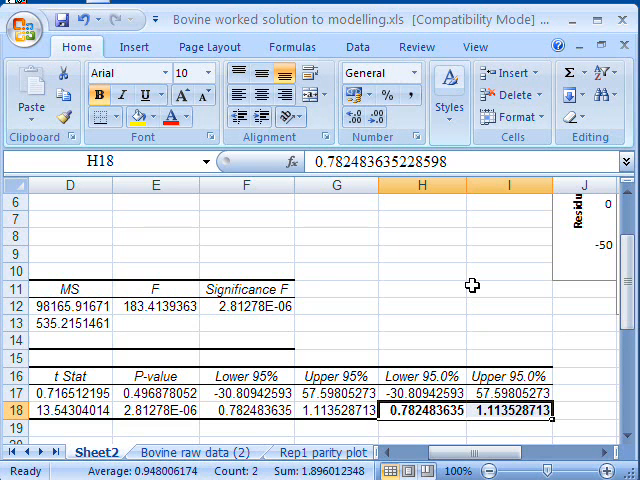
{"action": "mouse_move", "coordinate": [500, 428]}
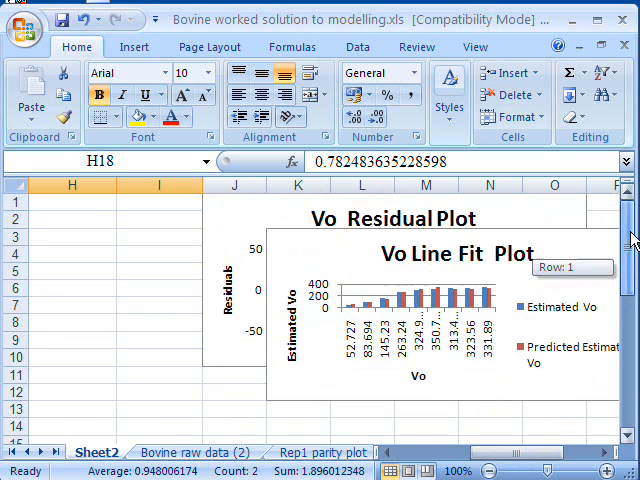
Move the Vo Residual Plot clear of the Vo Line Fit Plot so both are visible
{"action": "left_click", "coordinate": [400, 250]}
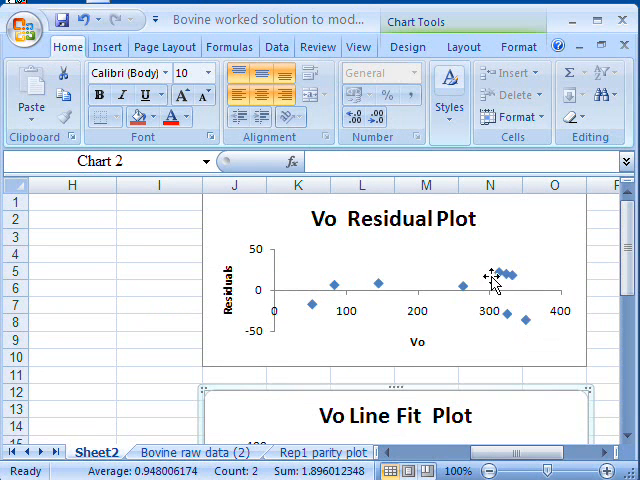
{"action": "scroll", "scroll_direction": "down", "scroll_amount": 3}
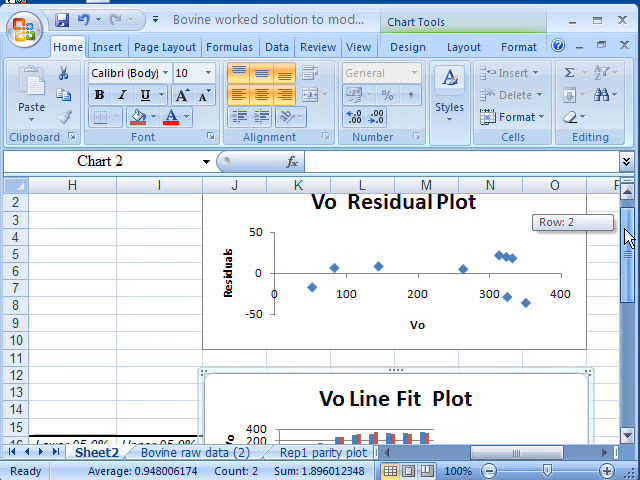
{"action": "scroll", "scroll_direction": "down", "scroll_amount": 3}
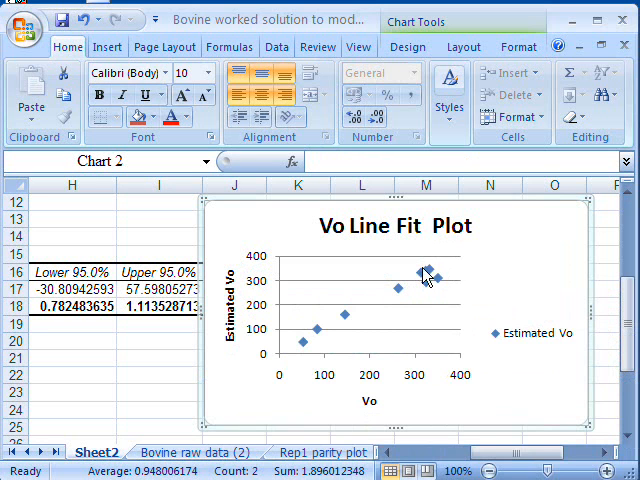
{"action": "mouse_move", "coordinate": [416, 276]}
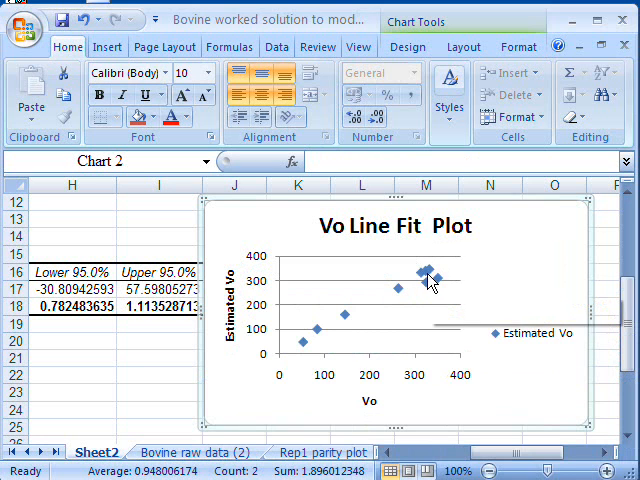
{"action": "mouse_move", "coordinate": [428, 284]}
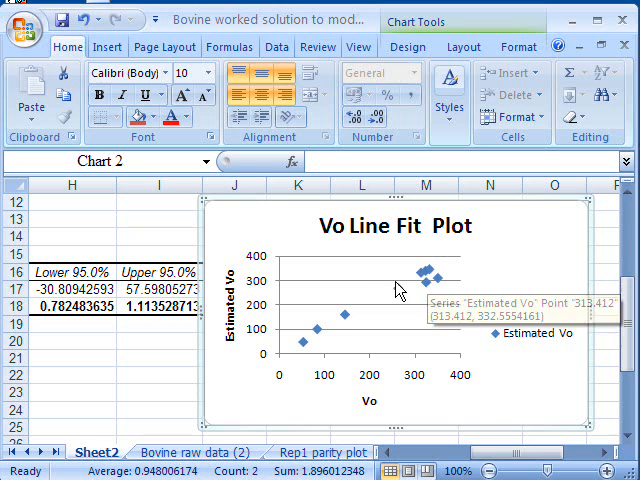
{"action": "mouse_move", "coordinate": [428, 288]}
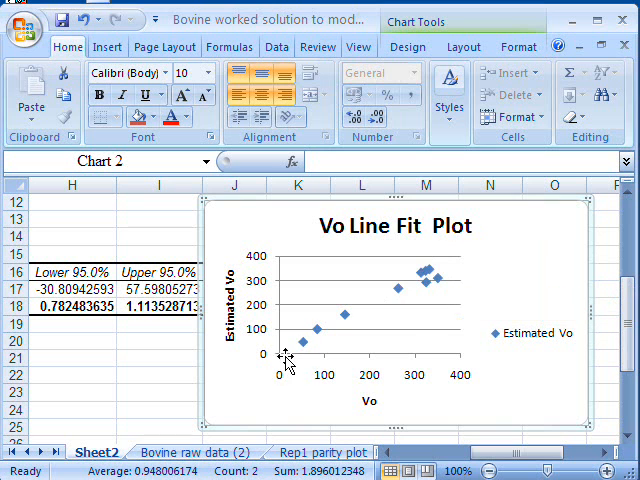
{"action": "mouse_move", "coordinate": [388, 292]}
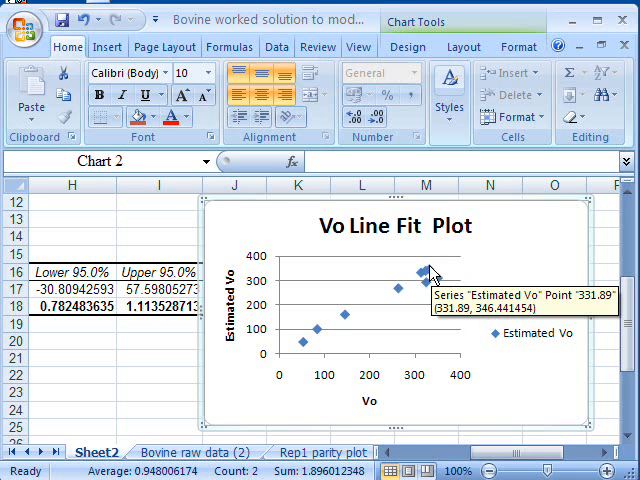
{"action": "mouse_move", "coordinate": [428, 272]}
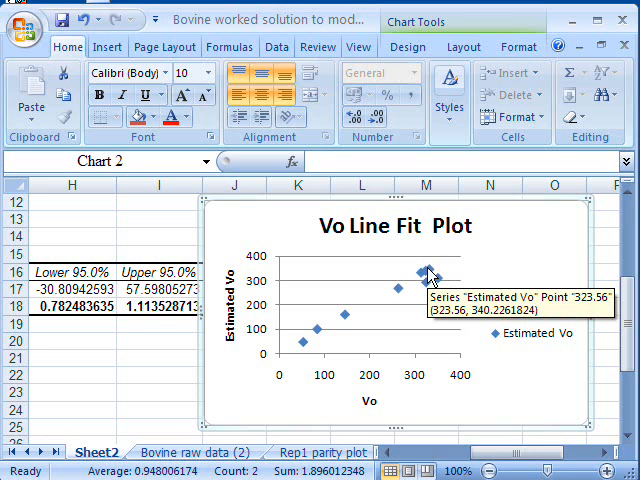
{"action": "mouse_move", "coordinate": [628, 310]}
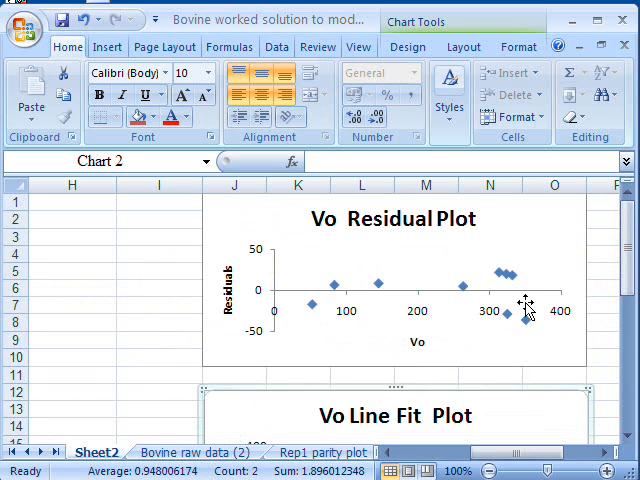
{"action": "mouse_move", "coordinate": [516, 330]}
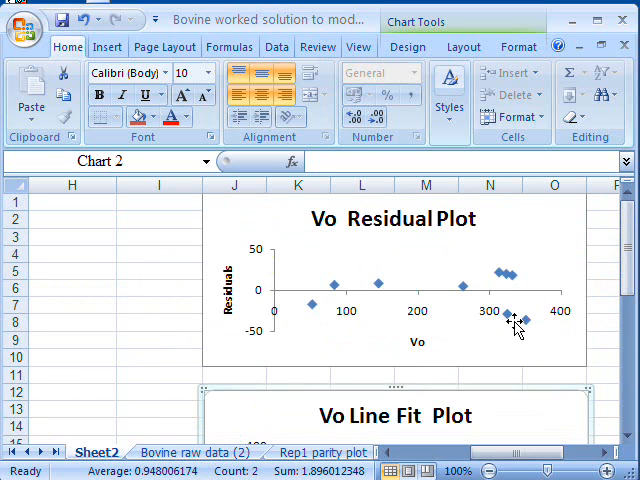